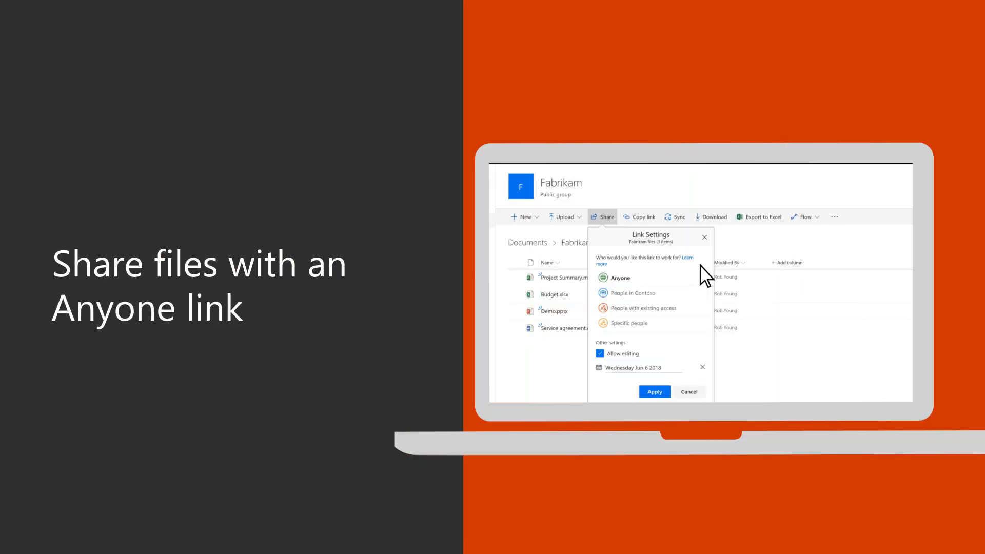
- Open the Fabrikam files folder from the group's Documents library
click(654, 391)
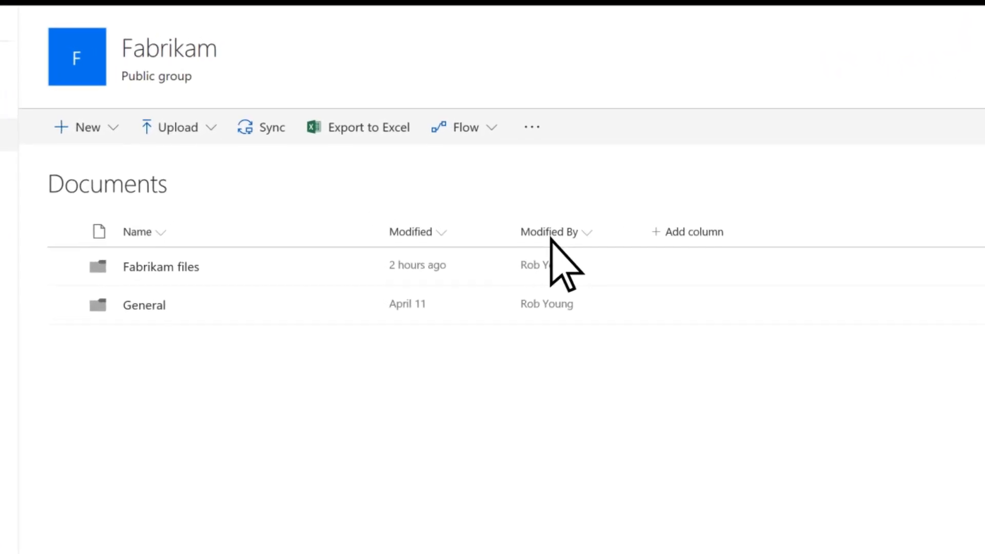
mouse_move(160, 266)
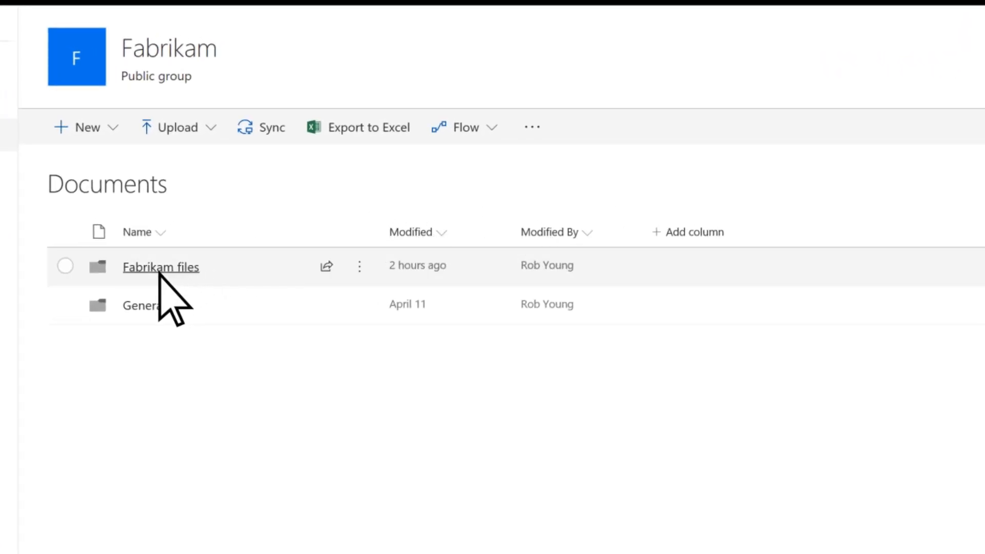
click(160, 267)
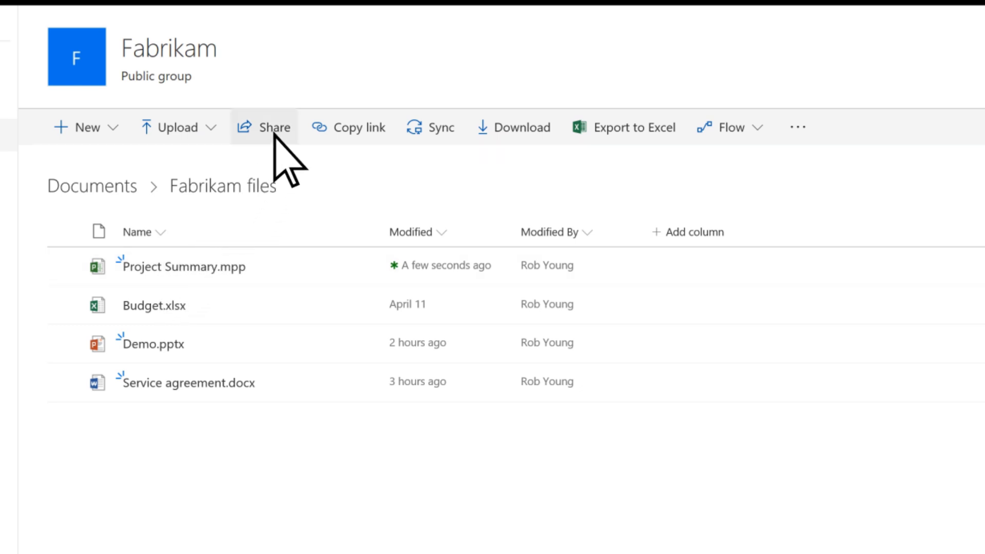
- Apply an Anyone sharing link with editing allowed, expiring Wednesday June 6 2018
click(263, 127)
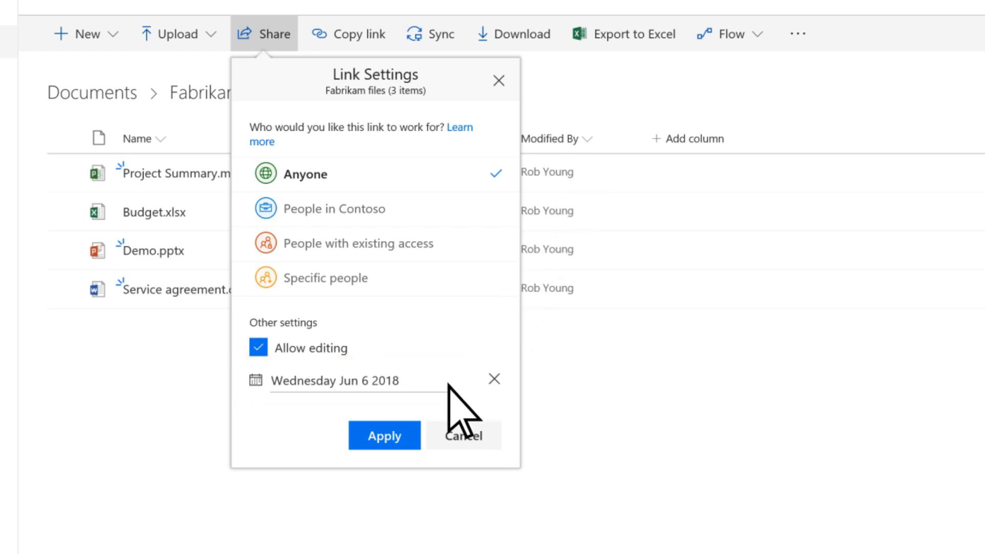
click(384, 435)
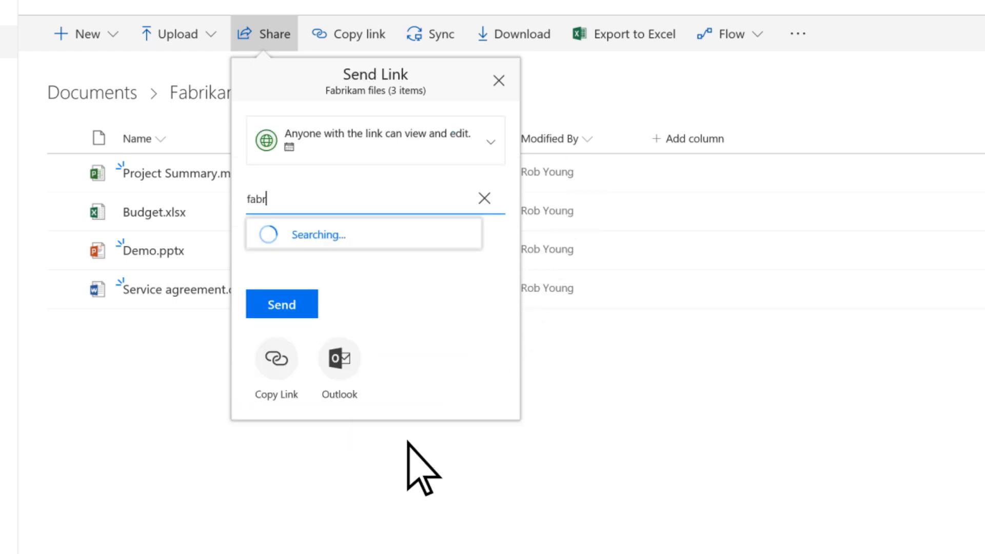
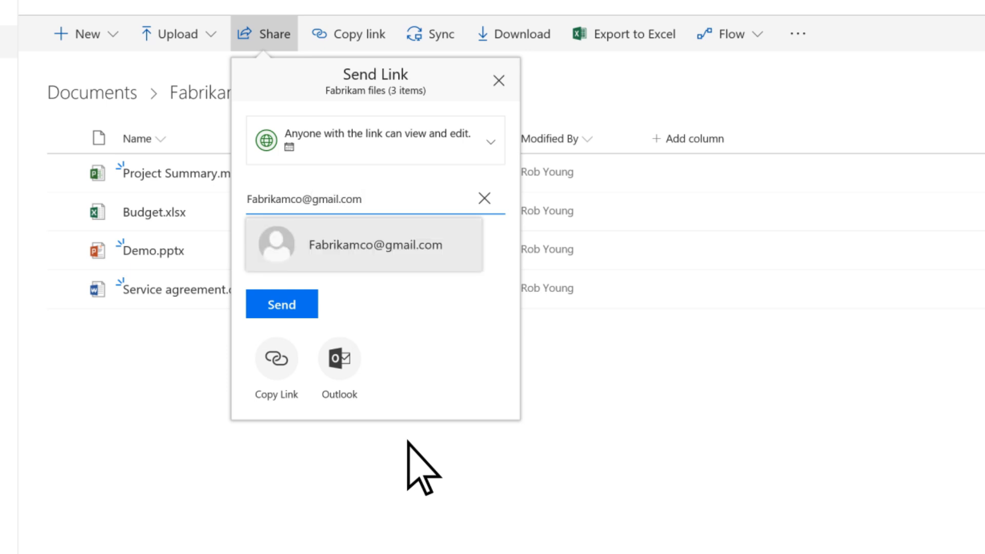
click(375, 244)
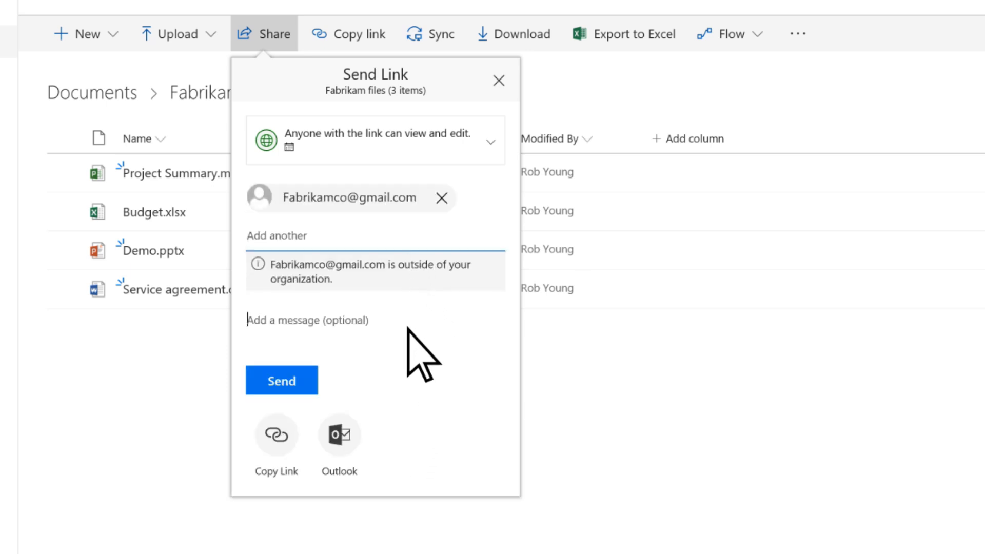
text(Please review these files for our project.)
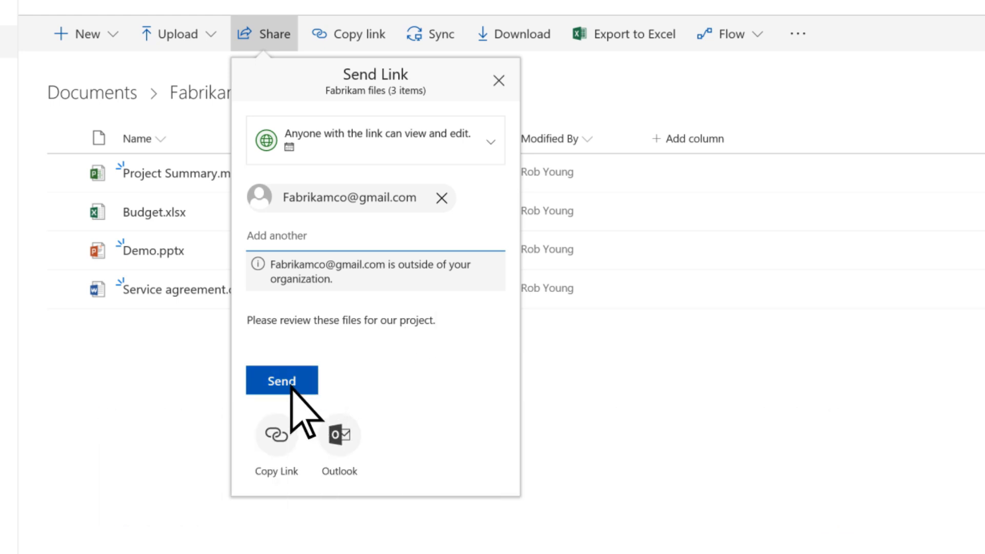
click(281, 379)
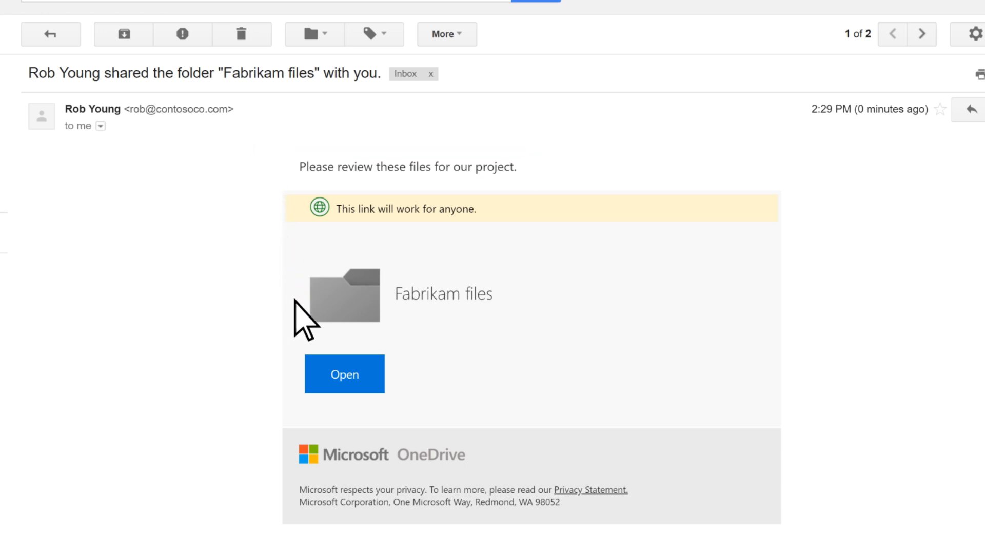
- Open the shared Fabrikam files folder from the received Gmail sharing email
click(345, 374)
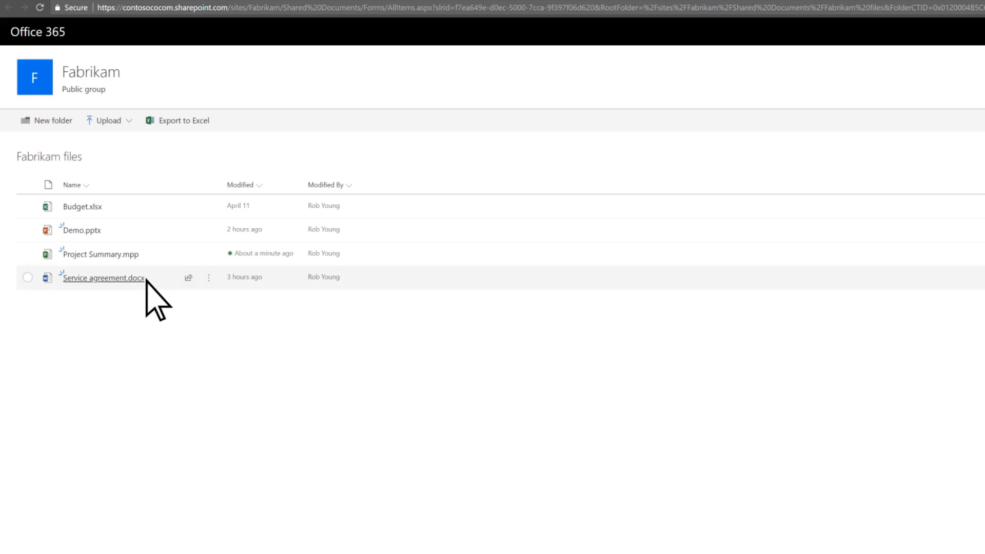